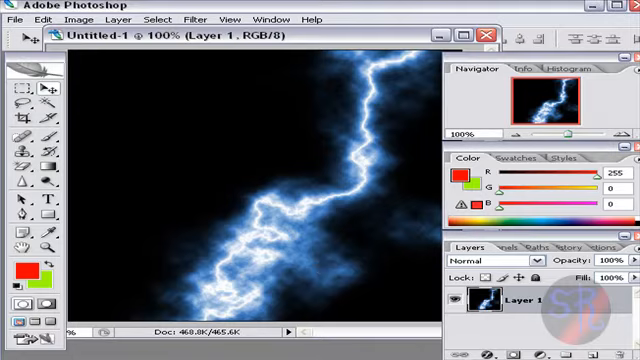
Create a new blank transparent document, Untitled-3, from the File menu.
click(14, 20)
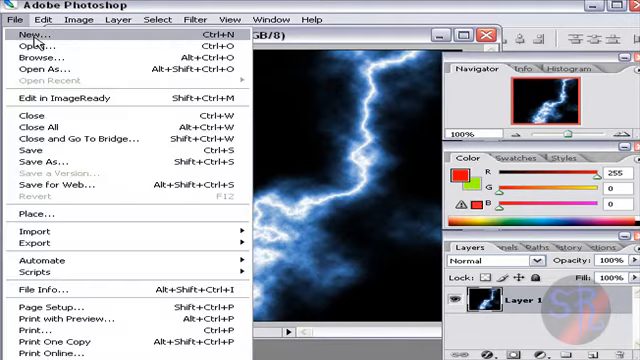
click(30, 37)
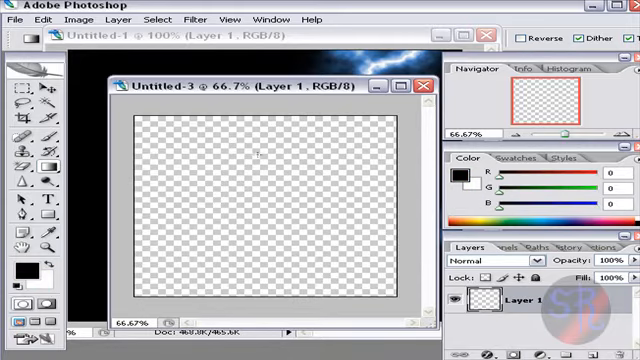
Fill the blank canvas with a vertical gradient from top to bottom.
drag(262, 120, 262, 300)
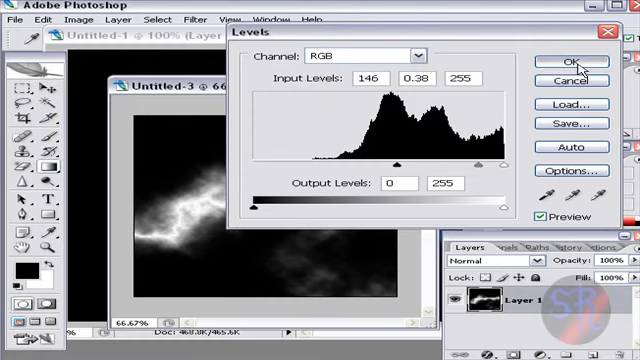
Apply the Levels change, then colorize the image blue at Hue 193, Saturation 50.
click(571, 62)
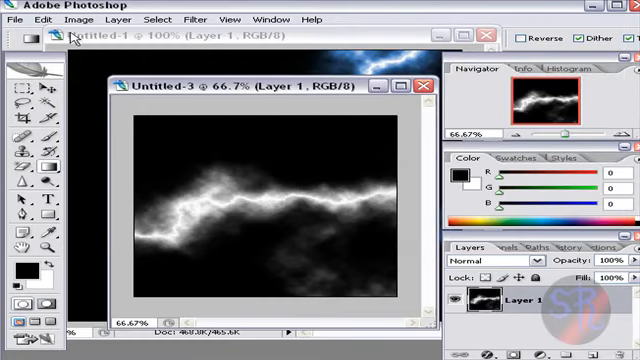
click(99, 19)
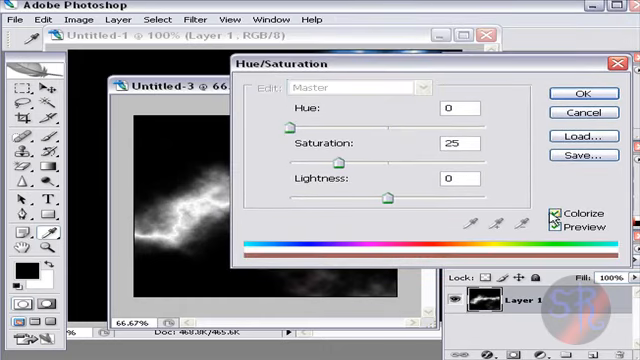
click(533, 217)
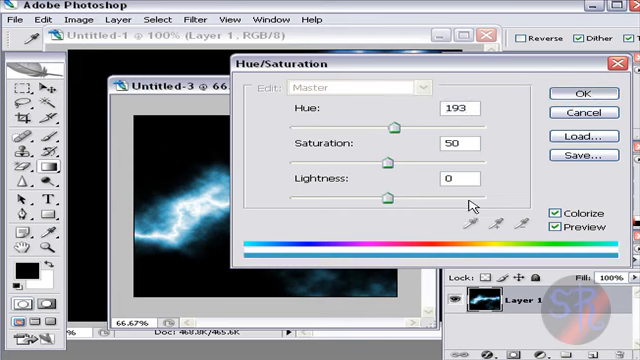
click(568, 93)
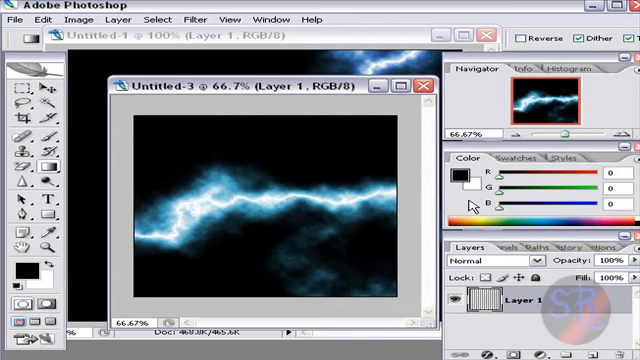